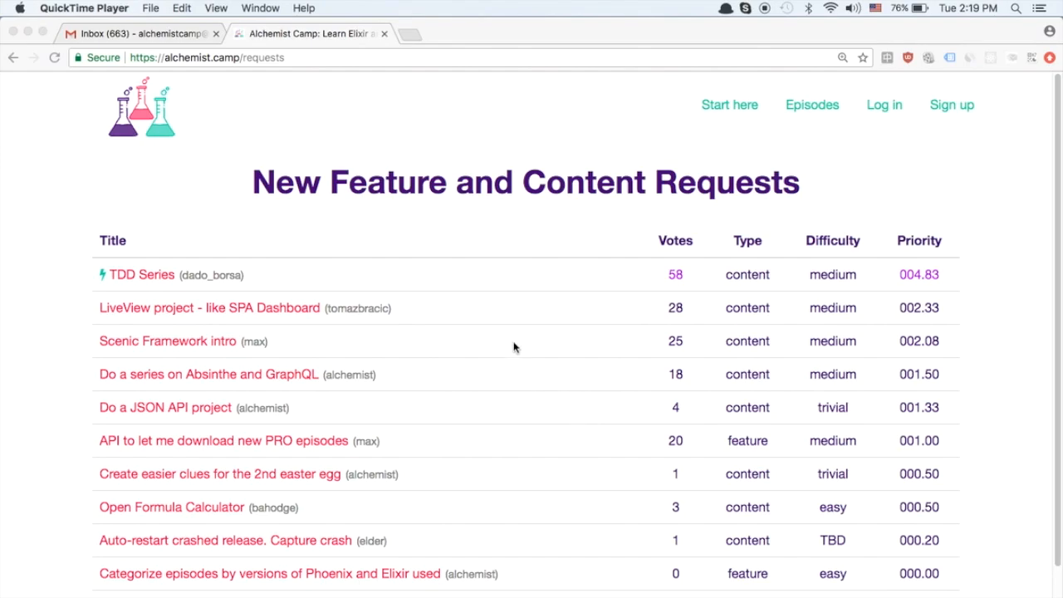
scroll(down, 3)
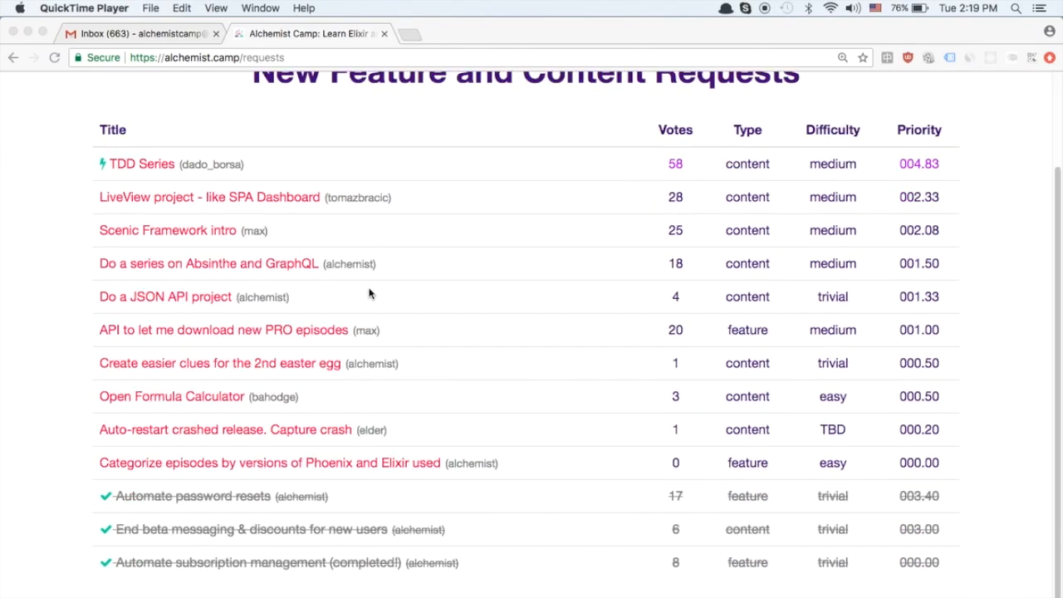
mouse_move(176, 500)
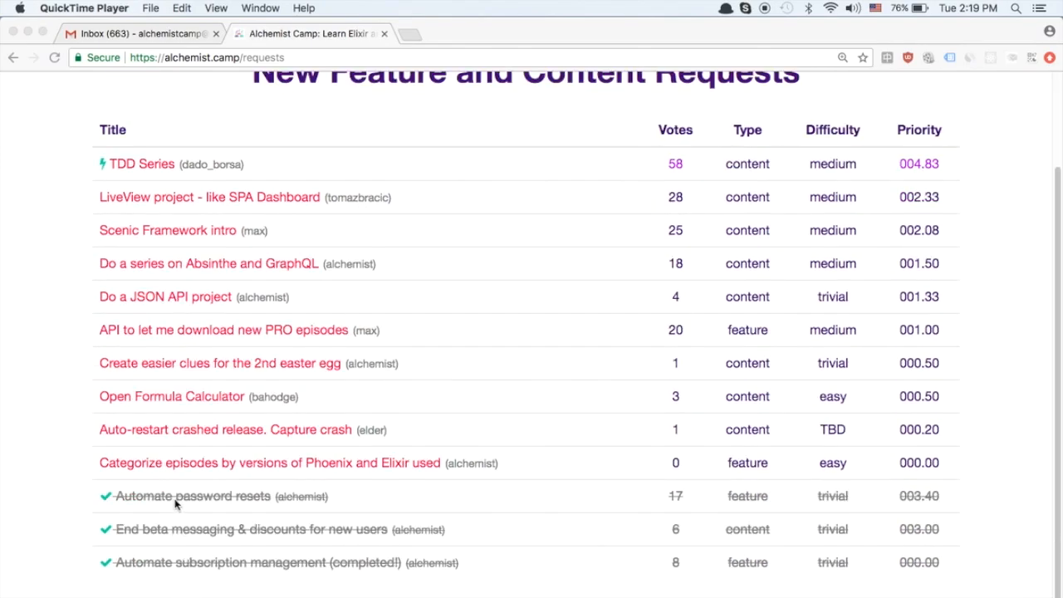